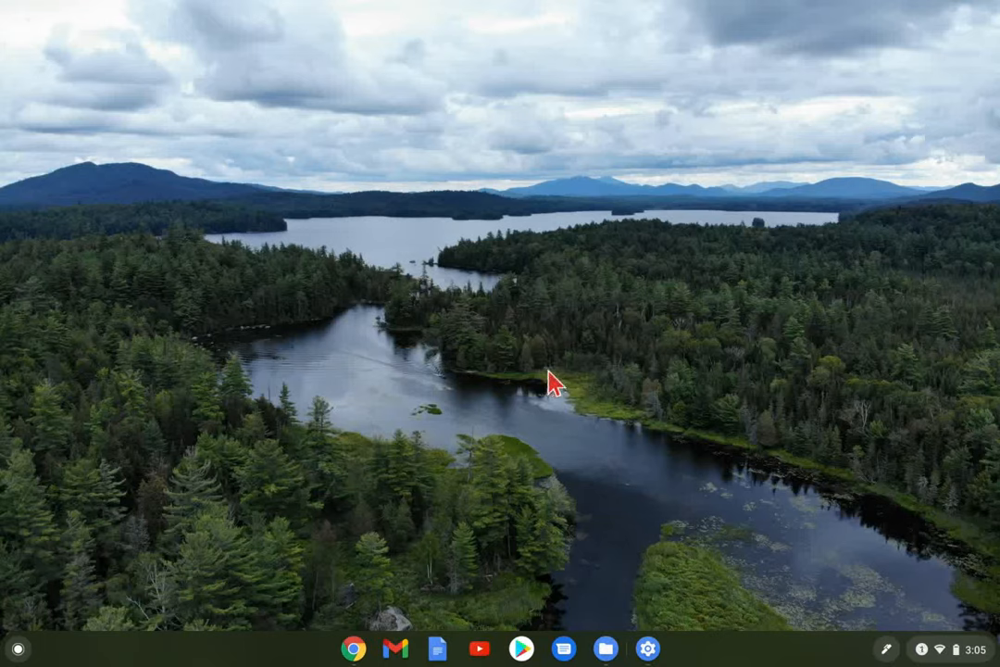
mouse_move(615, 319)
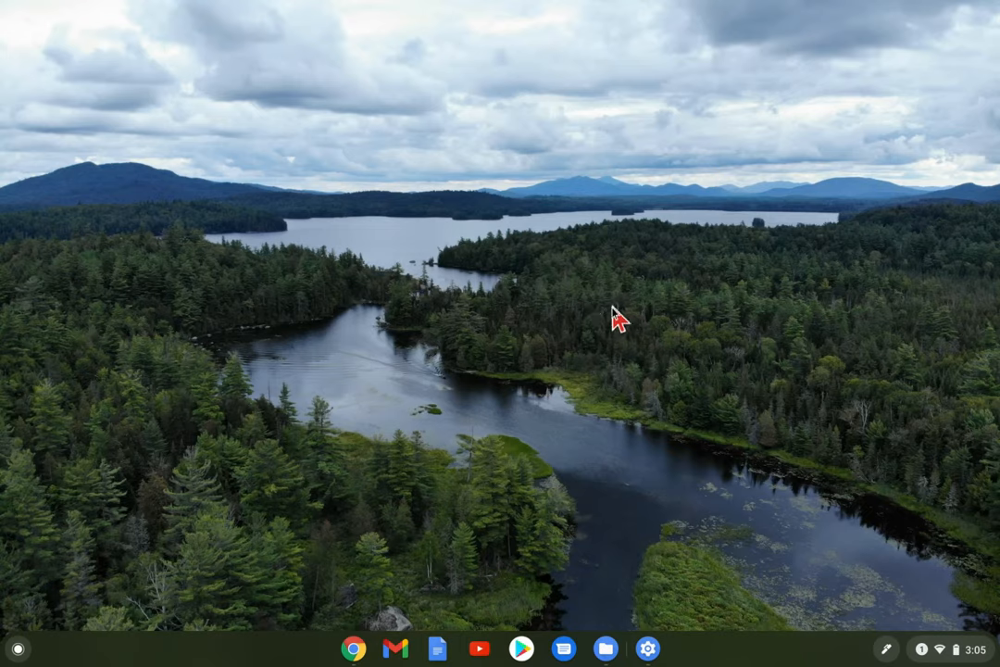
mouse_move(680, 329)
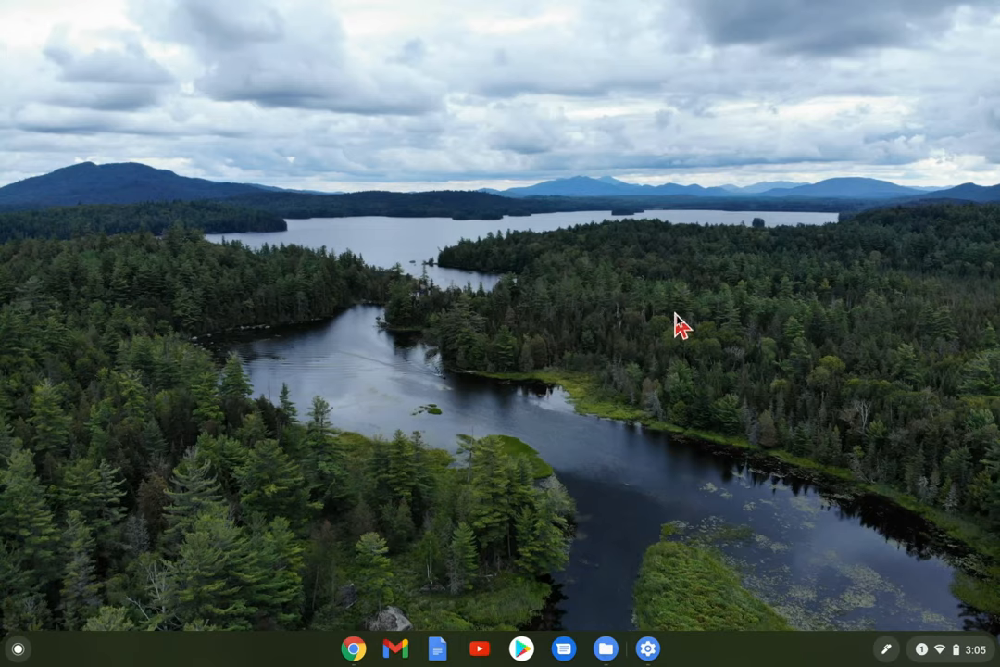
mouse_move(631, 324)
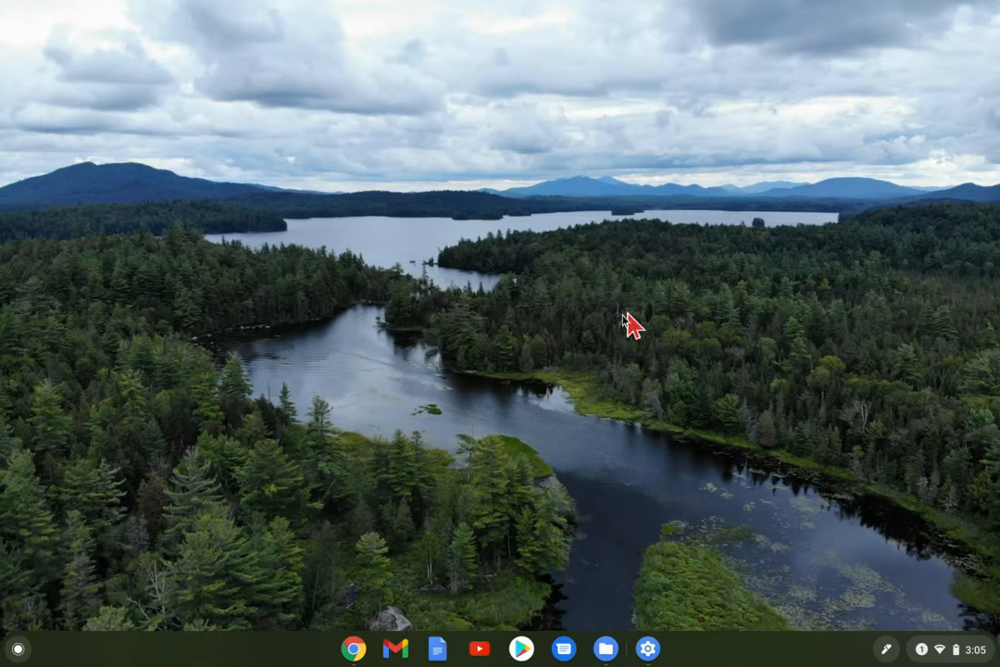
mouse_move(756, 306)
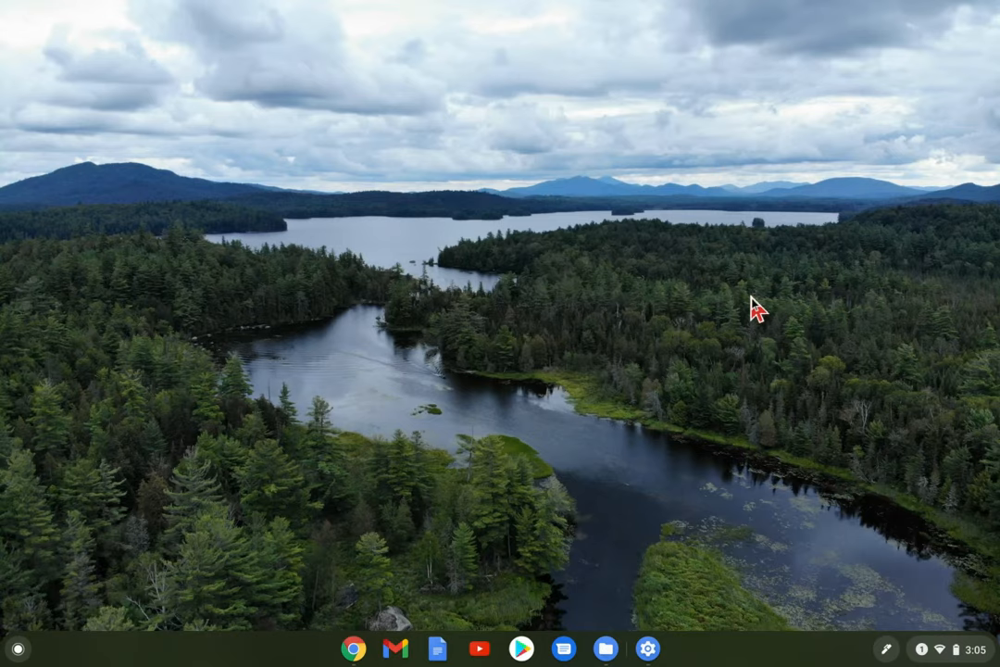
mouse_move(737, 276)
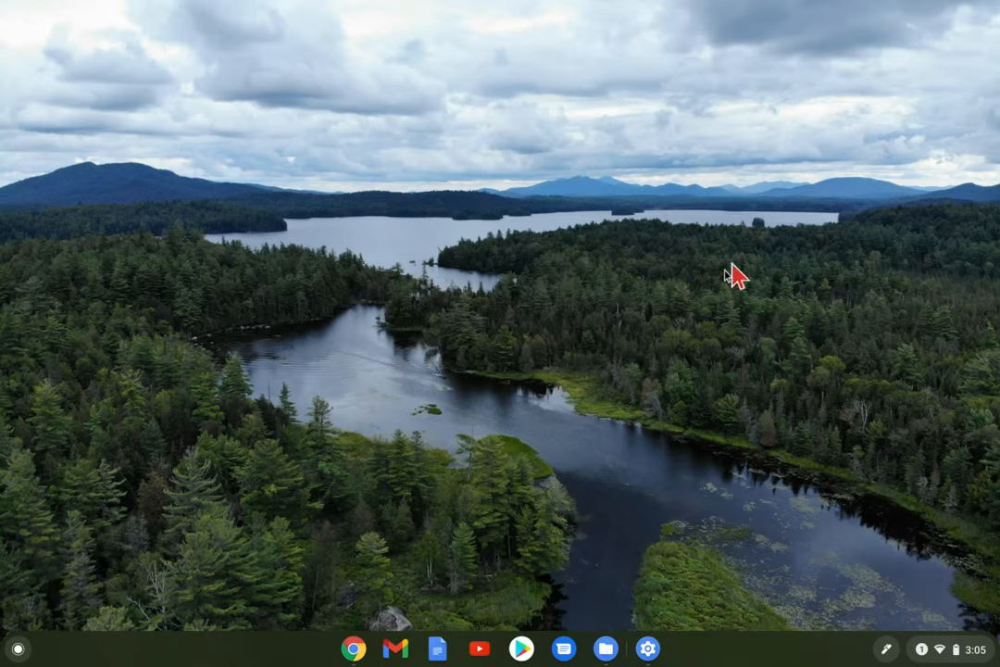
mouse_move(645, 303)
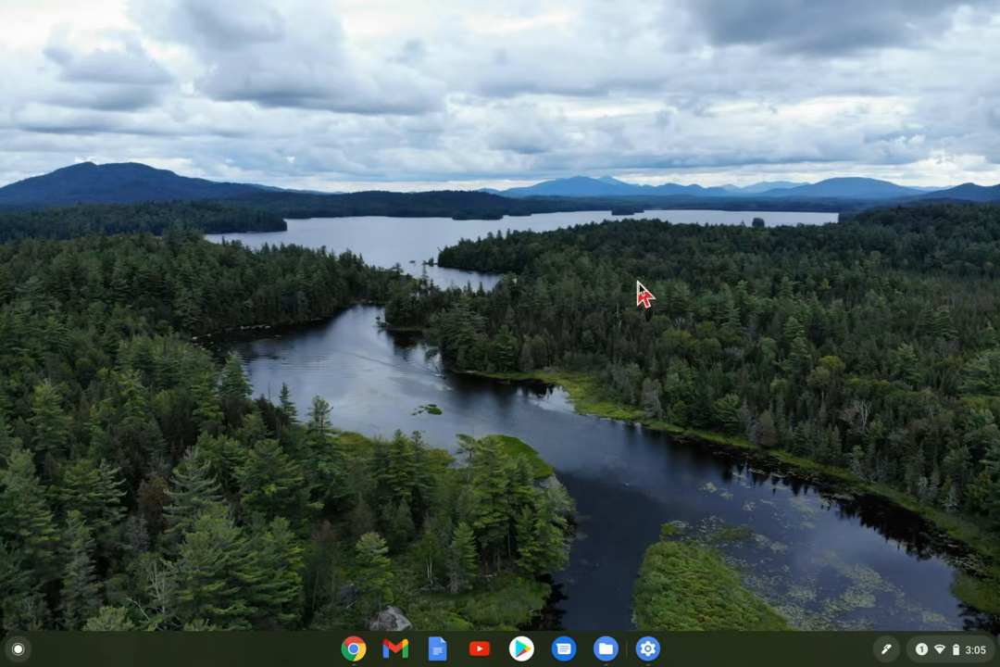
mouse_move(548, 293)
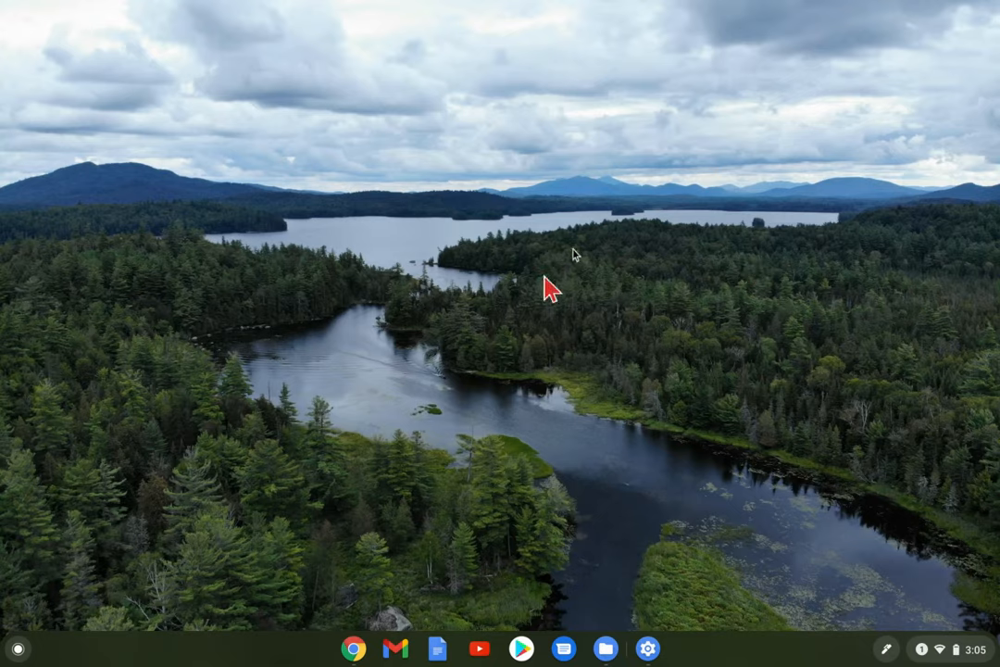
mouse_move(711, 326)
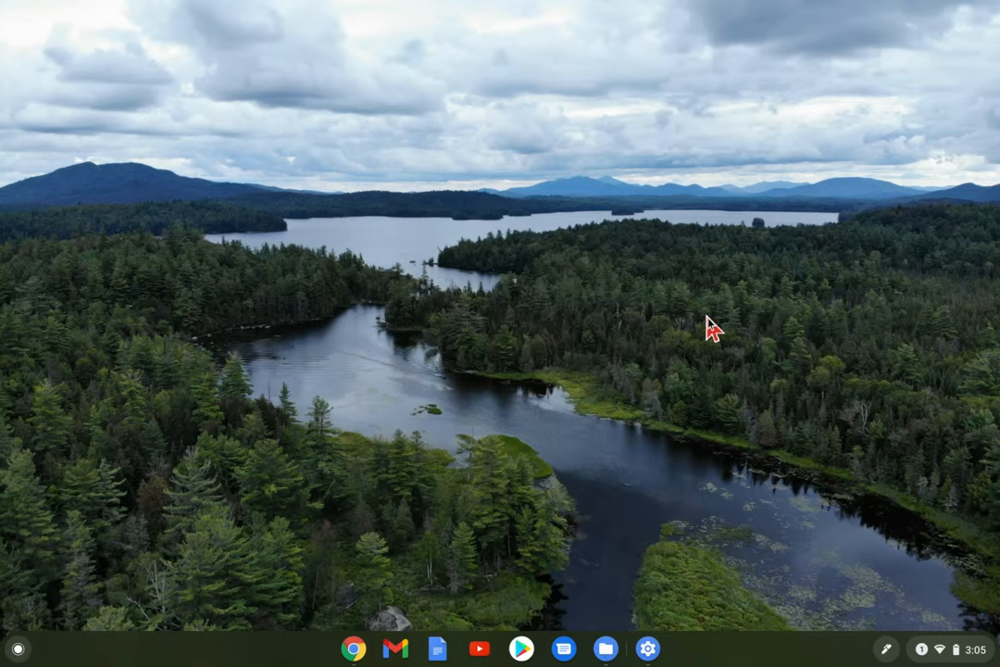
mouse_move(866, 459)
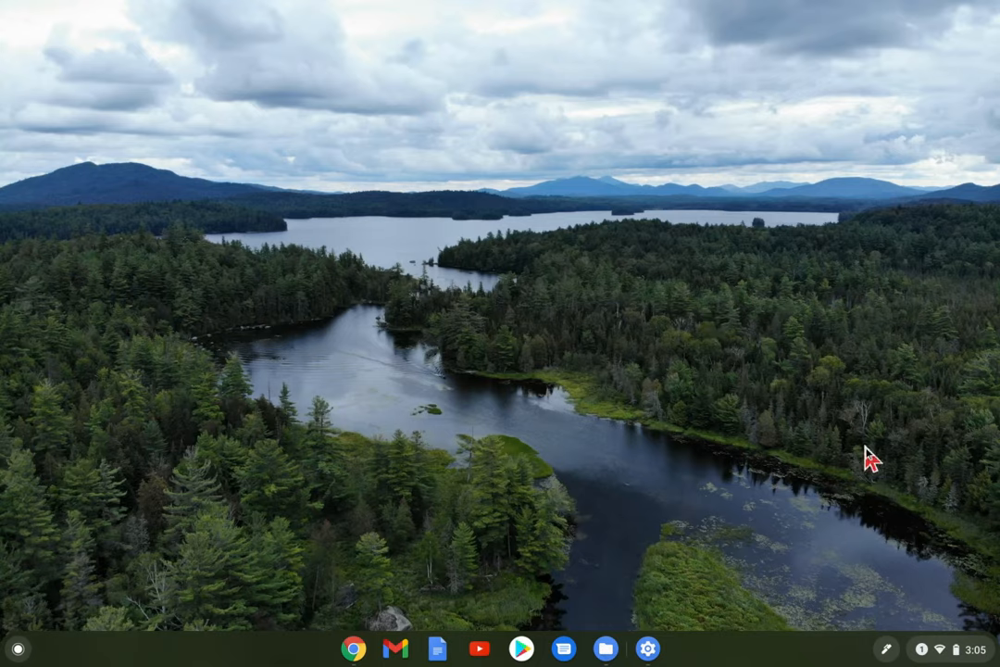
mouse_move(950, 648)
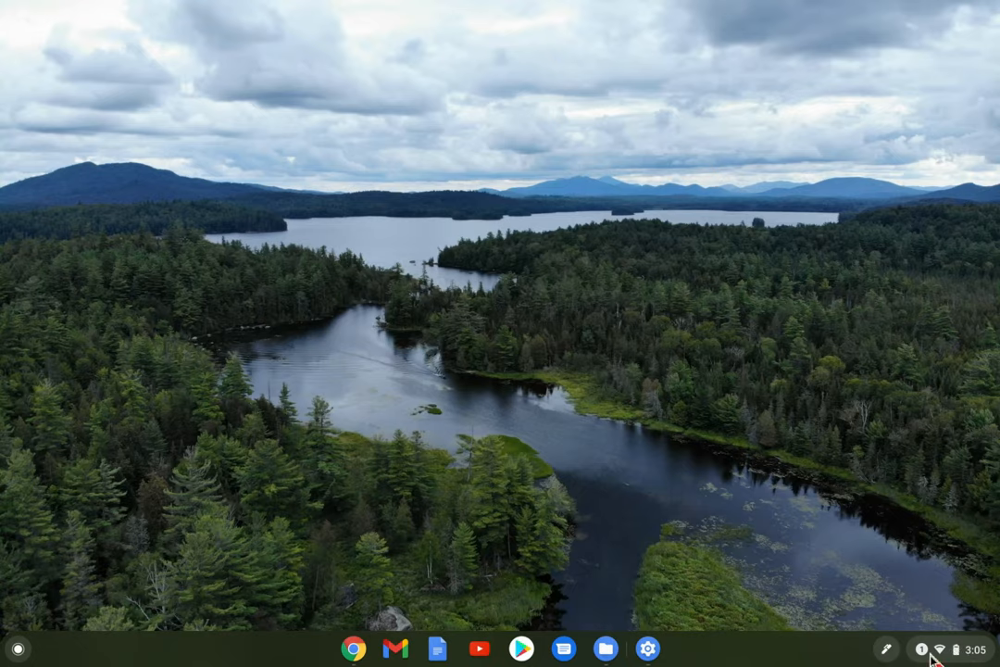
Bring up the Quick Settings panel from the shelf status area.
left_click(924, 647)
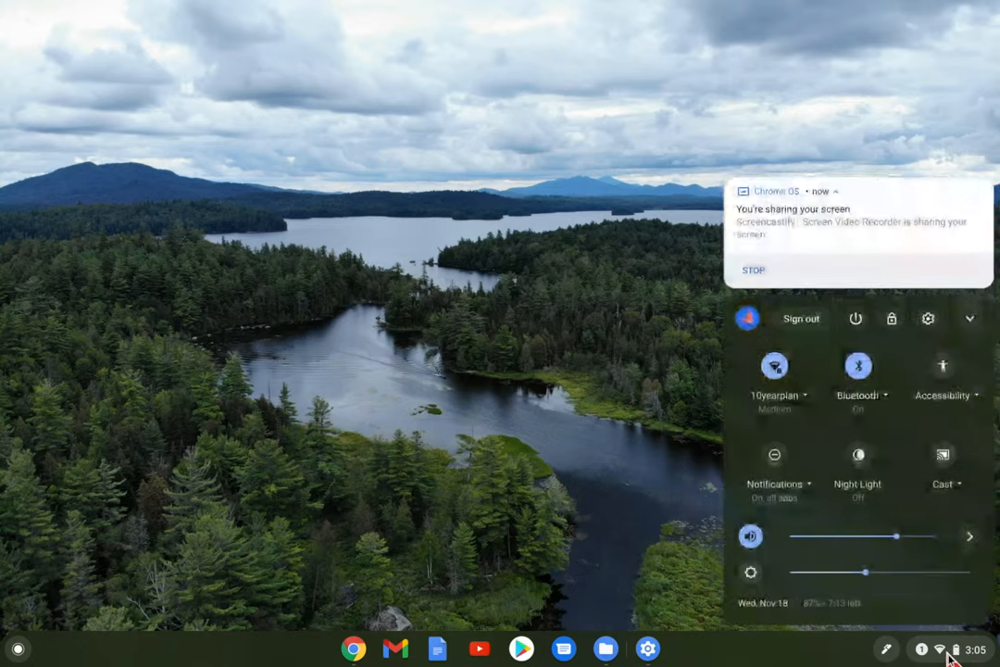
mouse_move(918, 426)
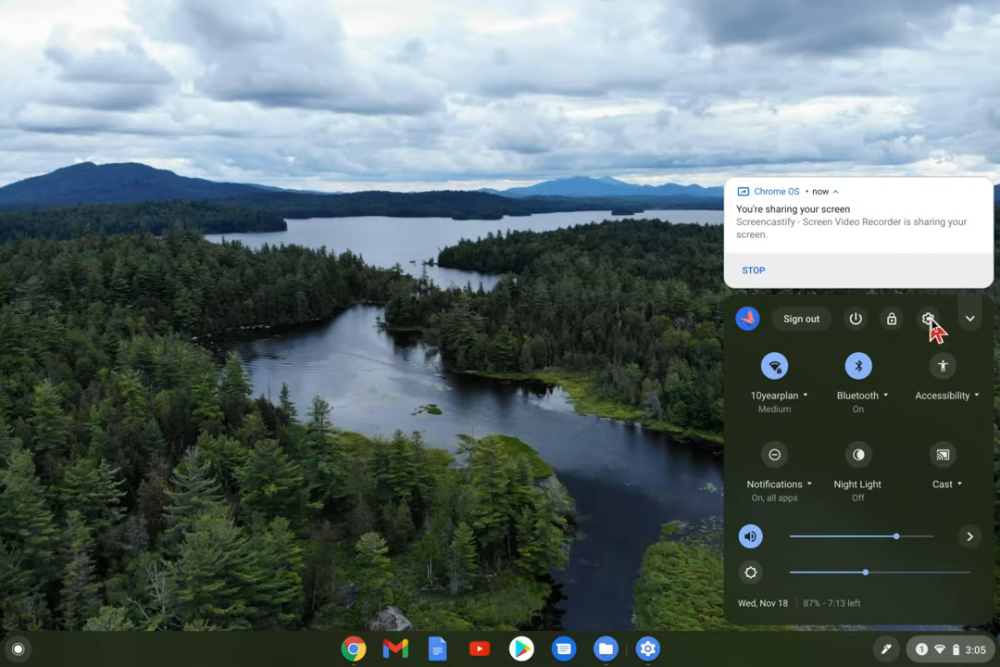
Go to Settings > Advanced > Accessibility > Manage accessibility features.
left_click(926, 318)
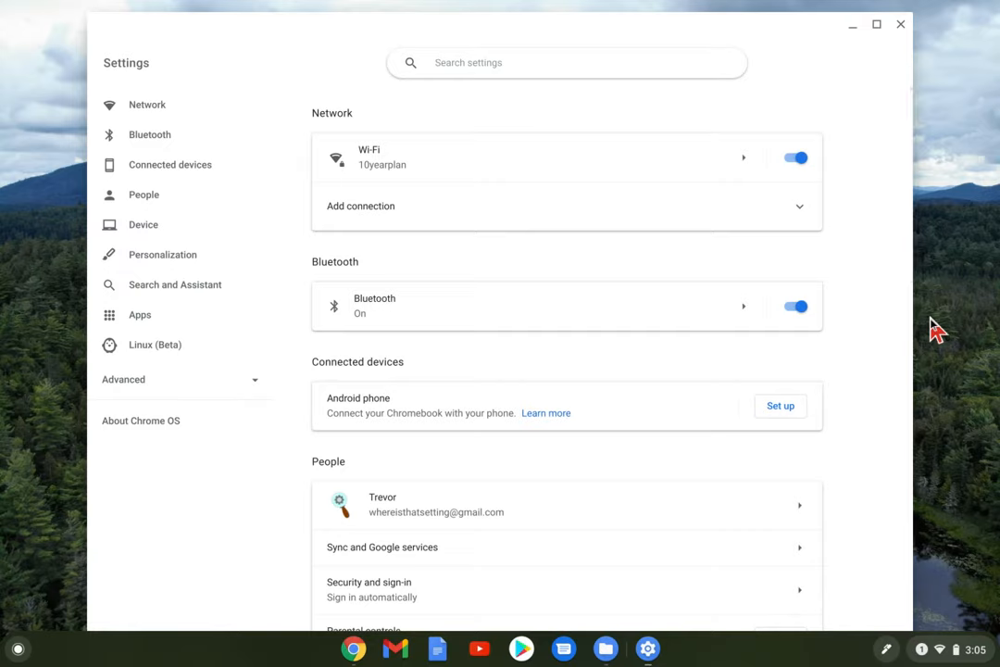
mouse_move(200, 370)
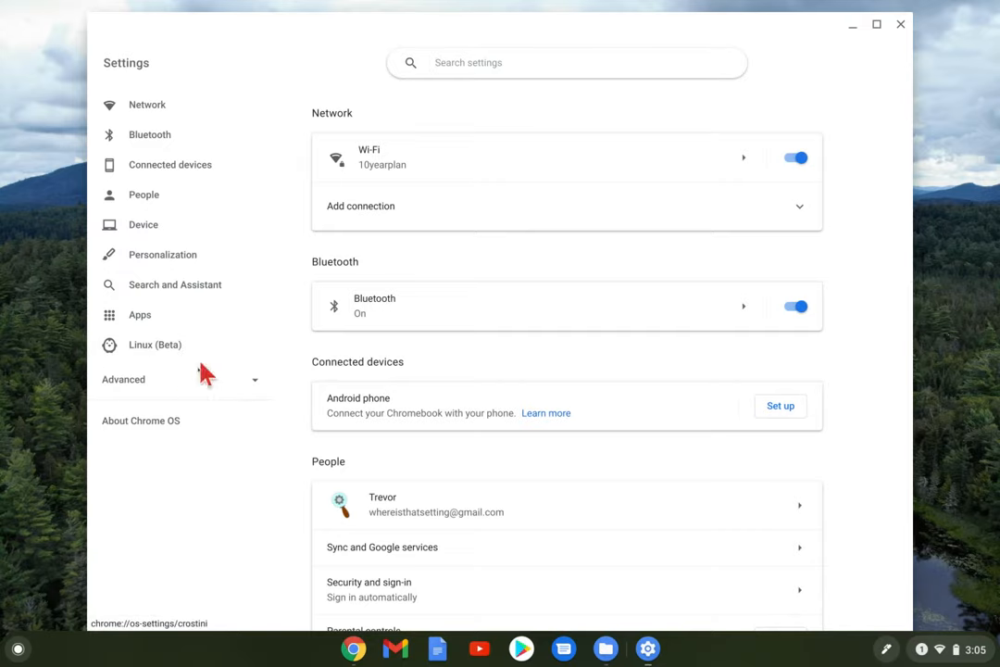
left_click(122, 378)
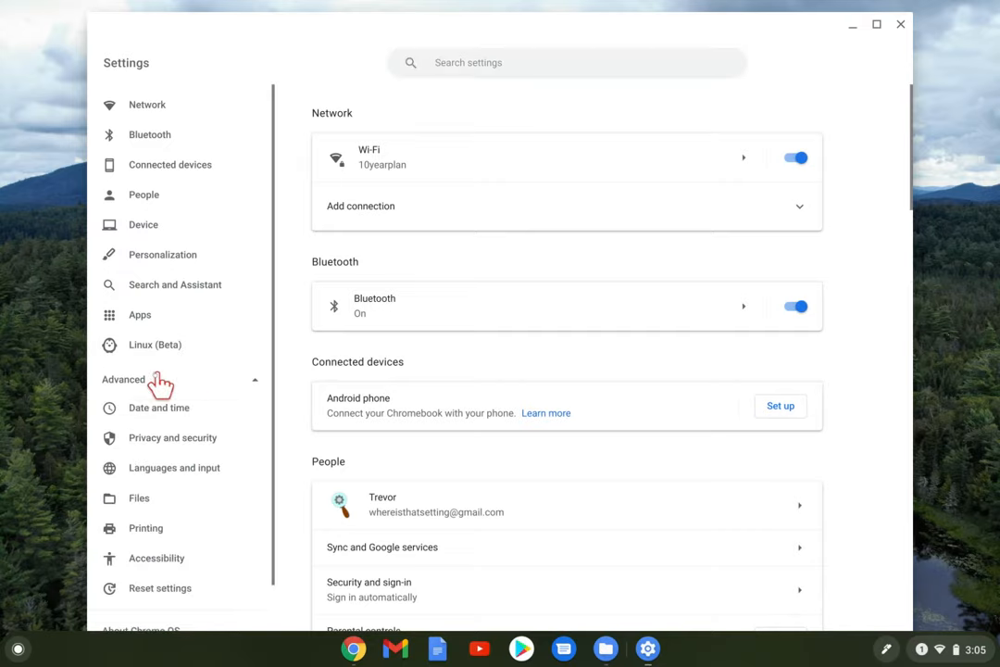
mouse_move(155, 557)
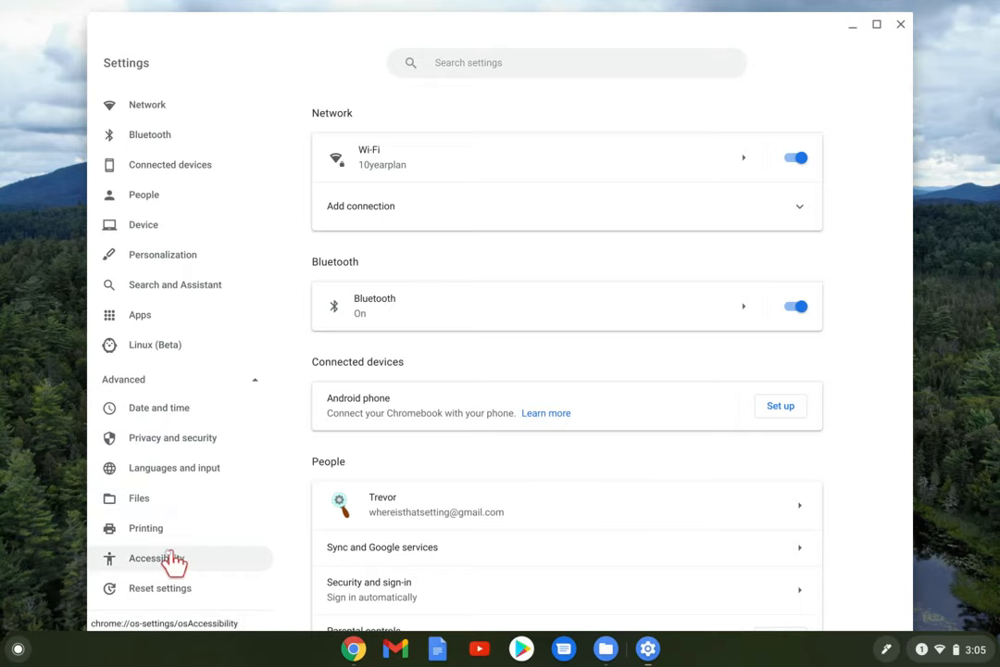
left_click(155, 558)
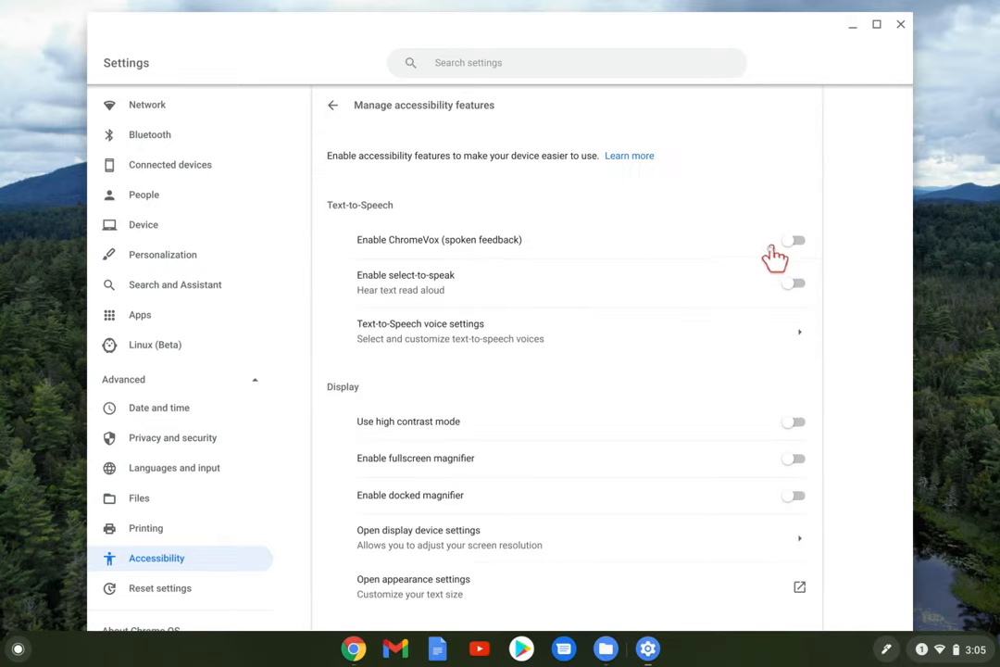
Scroll the accessibility page down to the Mouse and touchpad section.
scroll("down", 3)
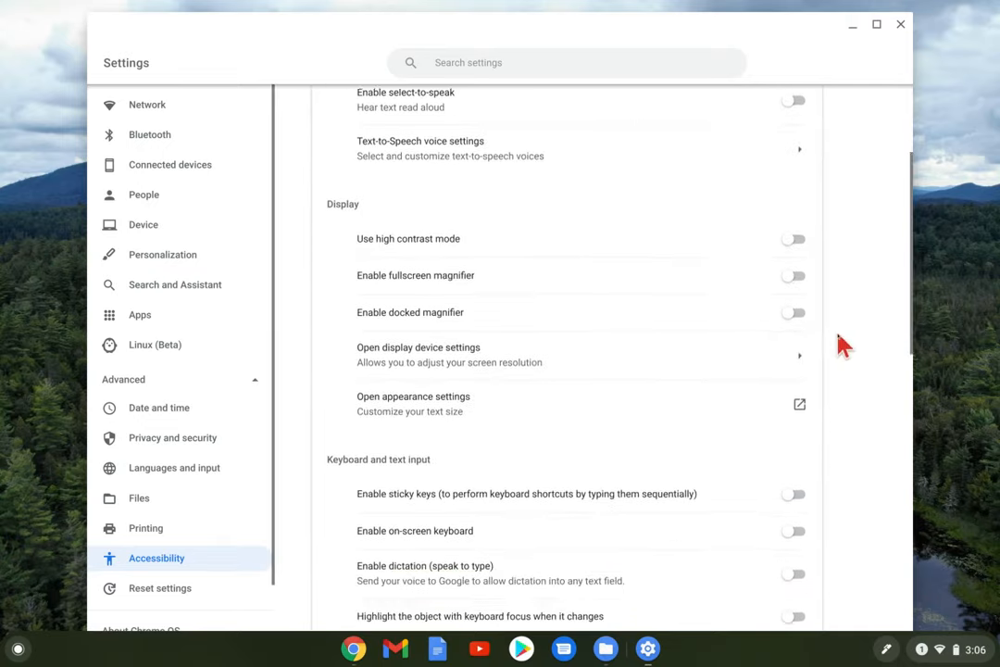
scroll("down", 3)
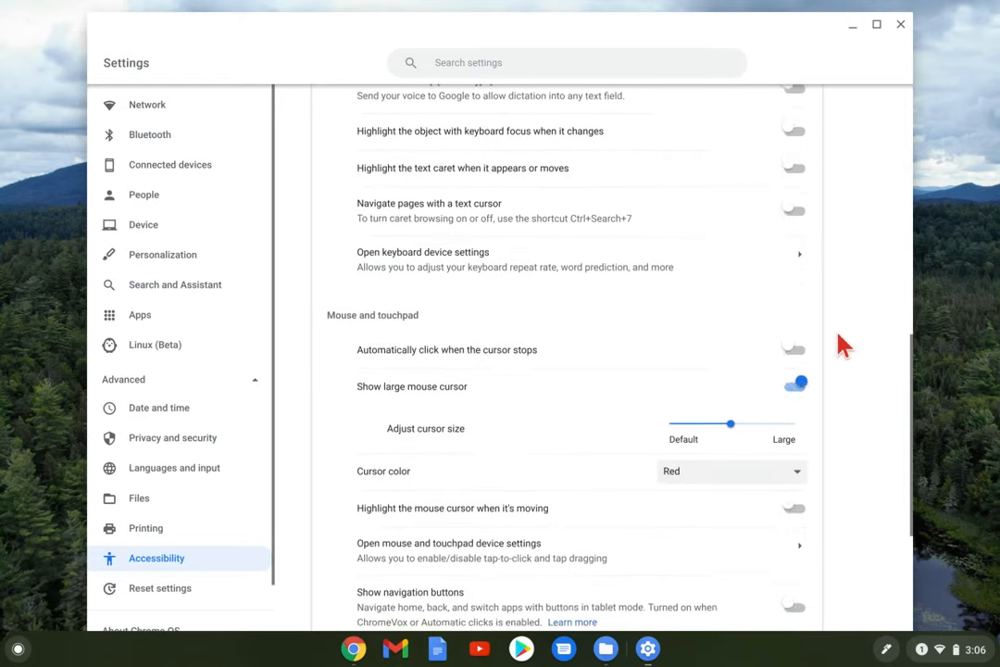
scroll("down", 3)
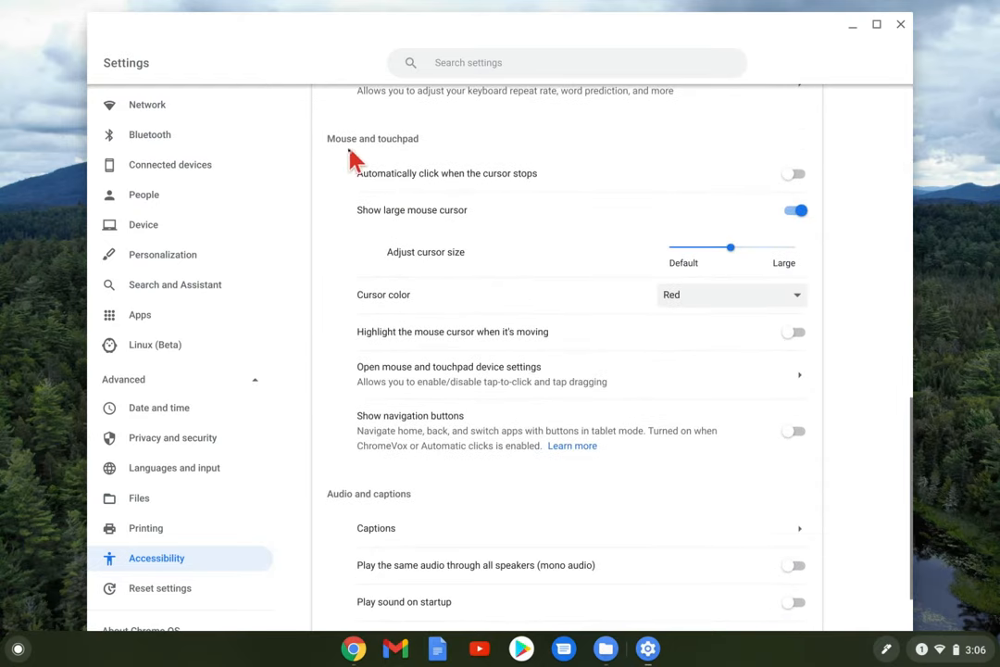
mouse_move(415, 159)
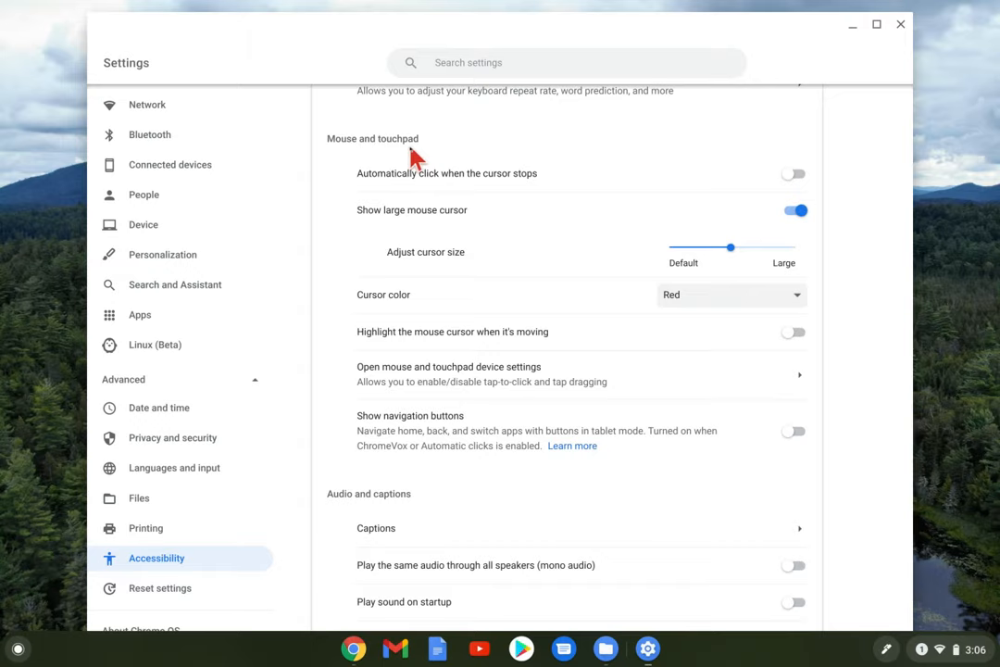
mouse_move(520, 183)
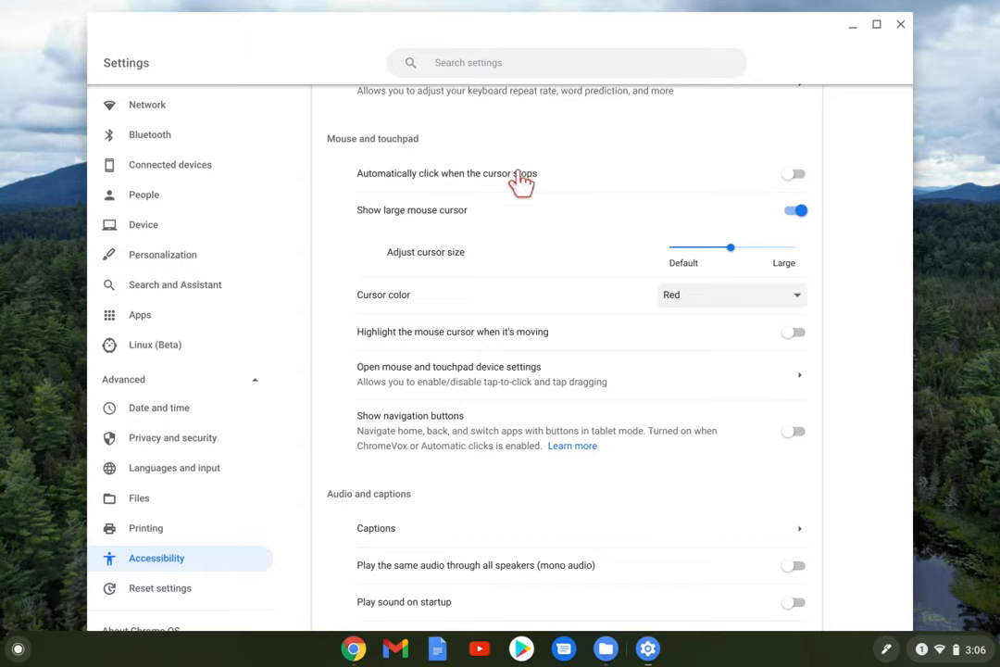
mouse_move(626, 426)
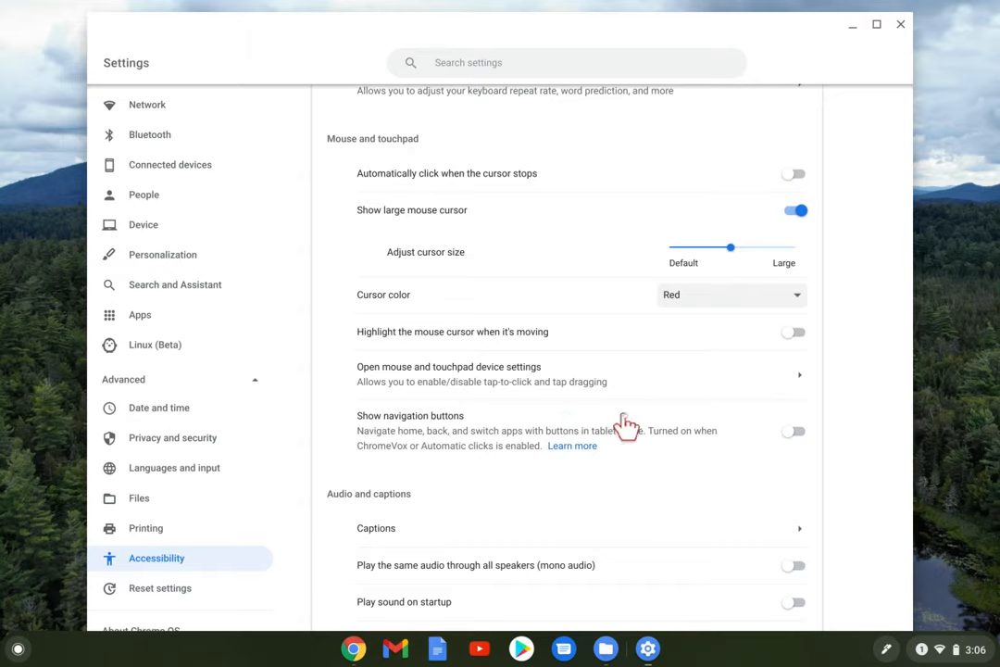
mouse_move(791, 233)
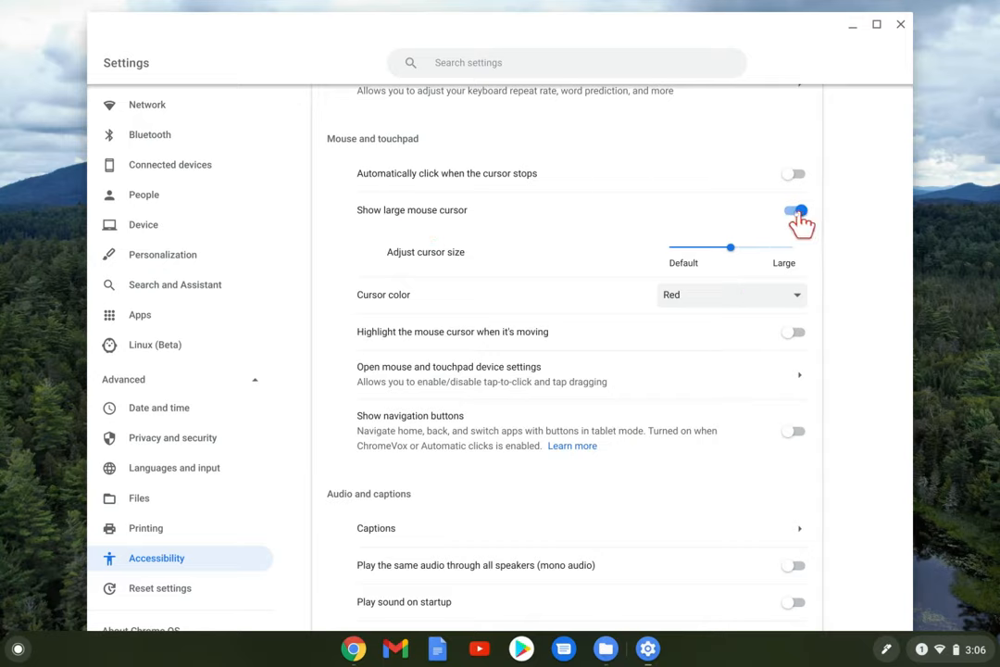
mouse_move(798, 222)
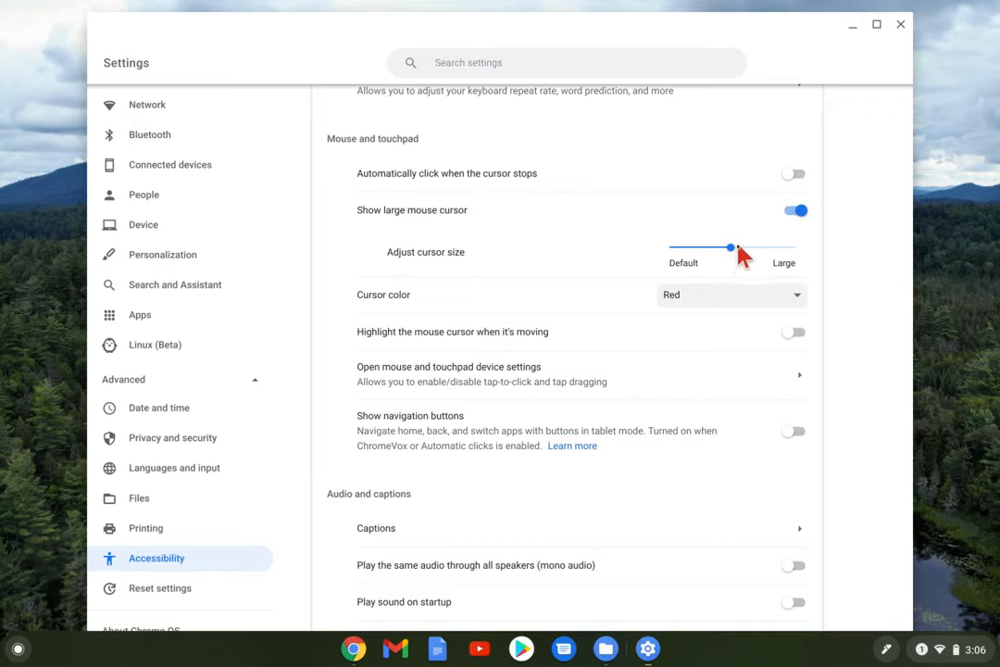
left_click_drag(729, 248, 763, 248)
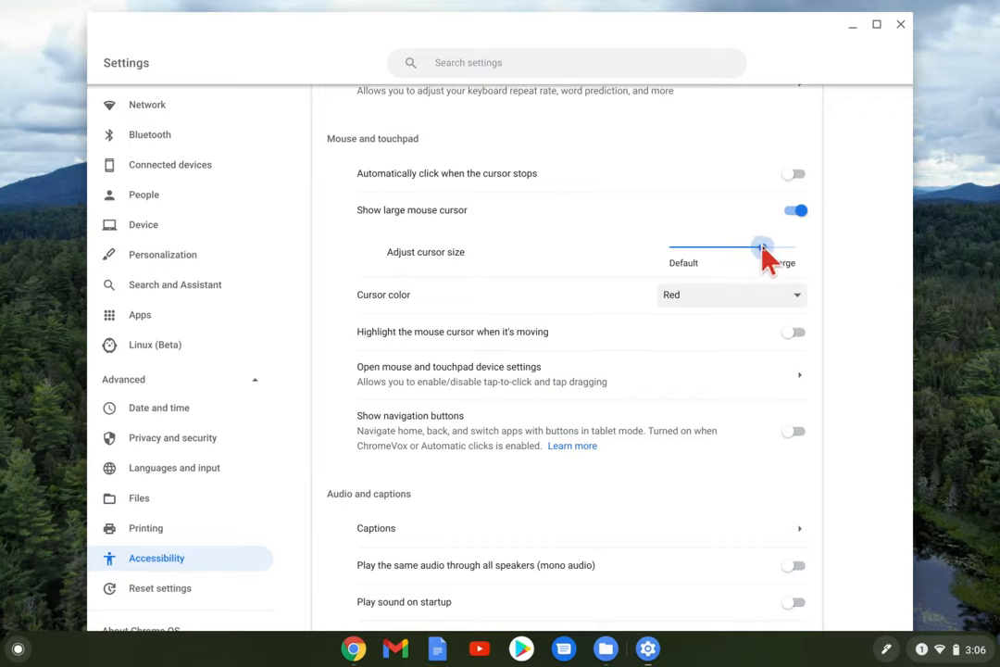
left_click_drag(761, 248, 696, 249)
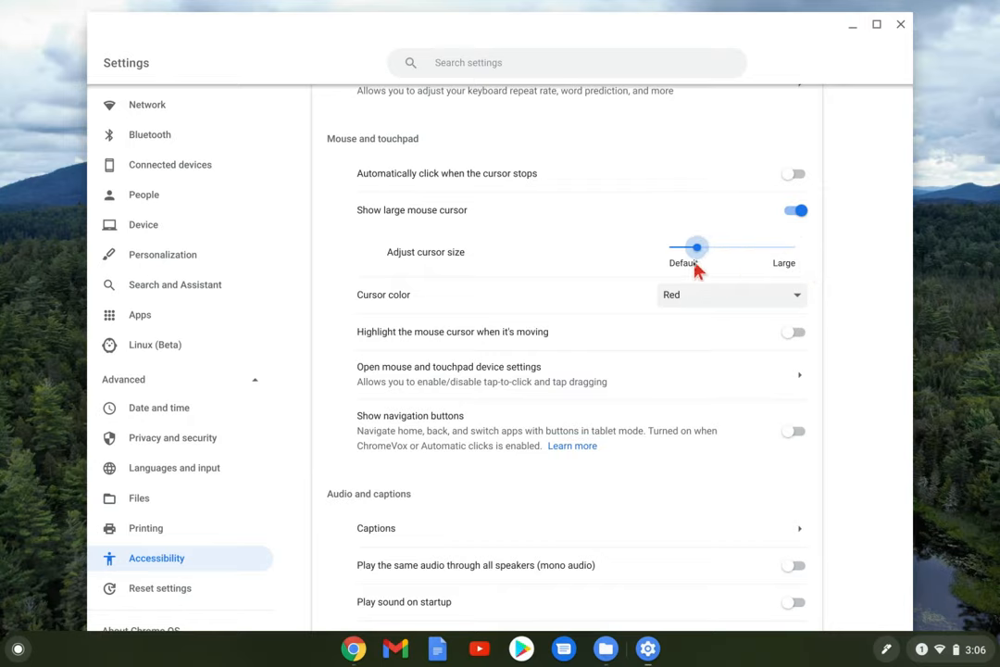
left_click_drag(696, 246, 665, 249)
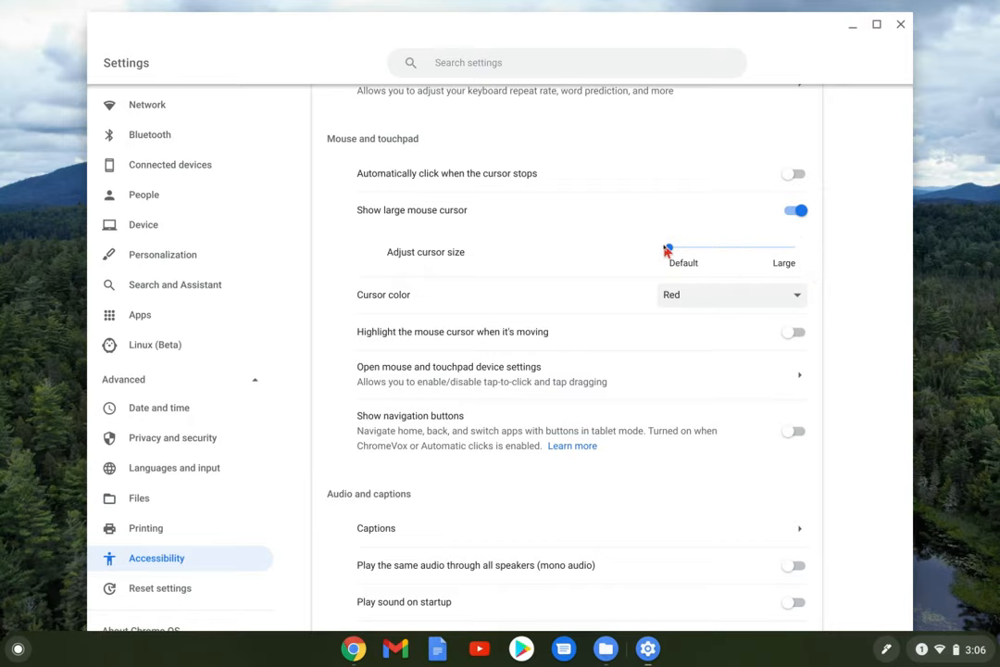
left_click_drag(670, 252, 711, 251)
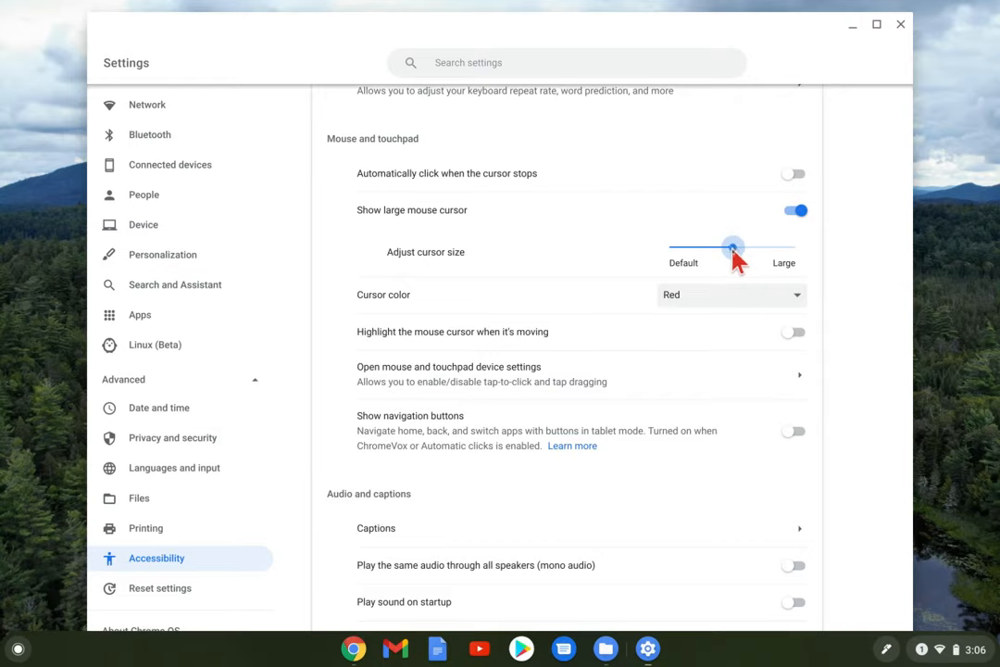
left_click(729, 295)
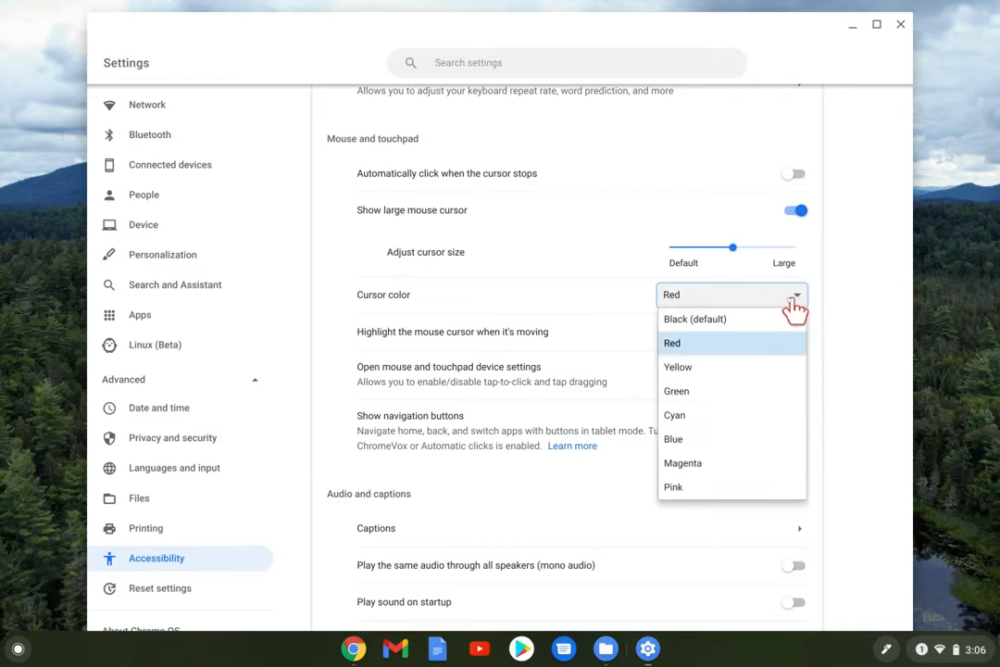
mouse_move(744, 441)
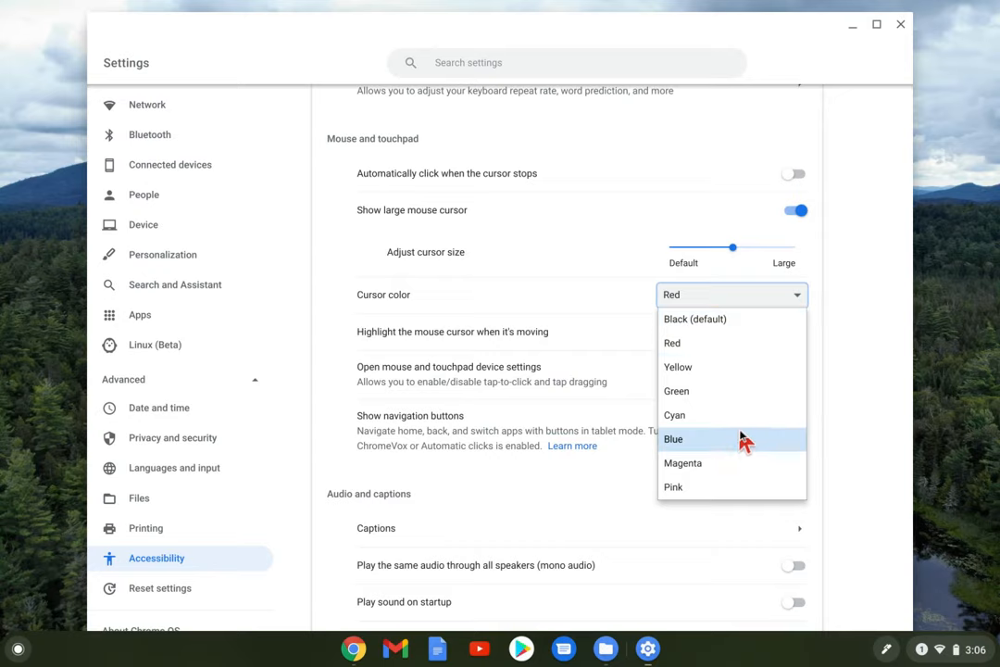
left_click(683, 463)
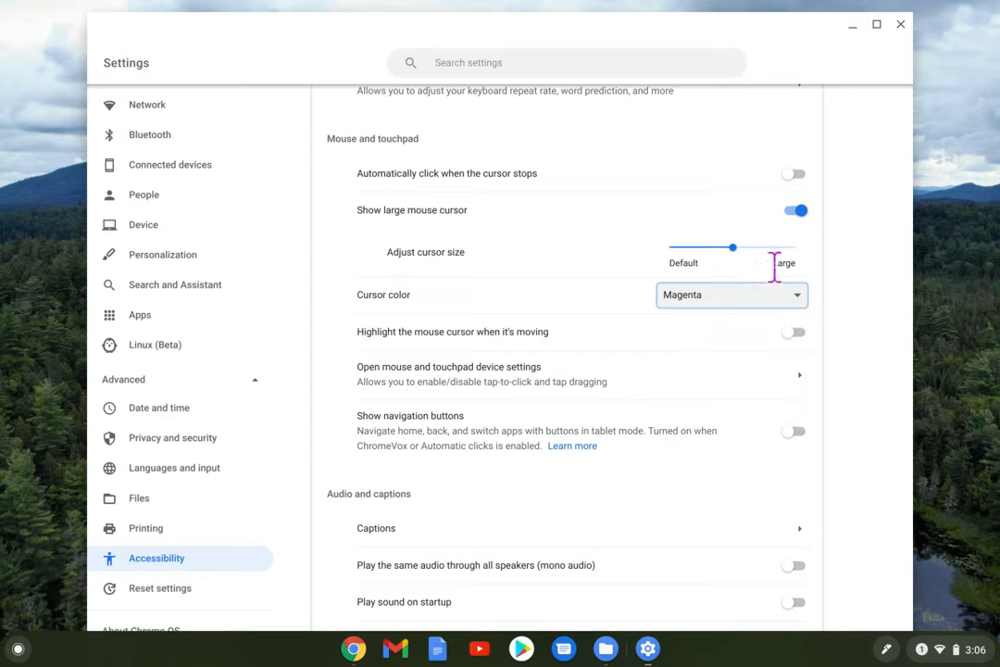
left_click(730, 294)
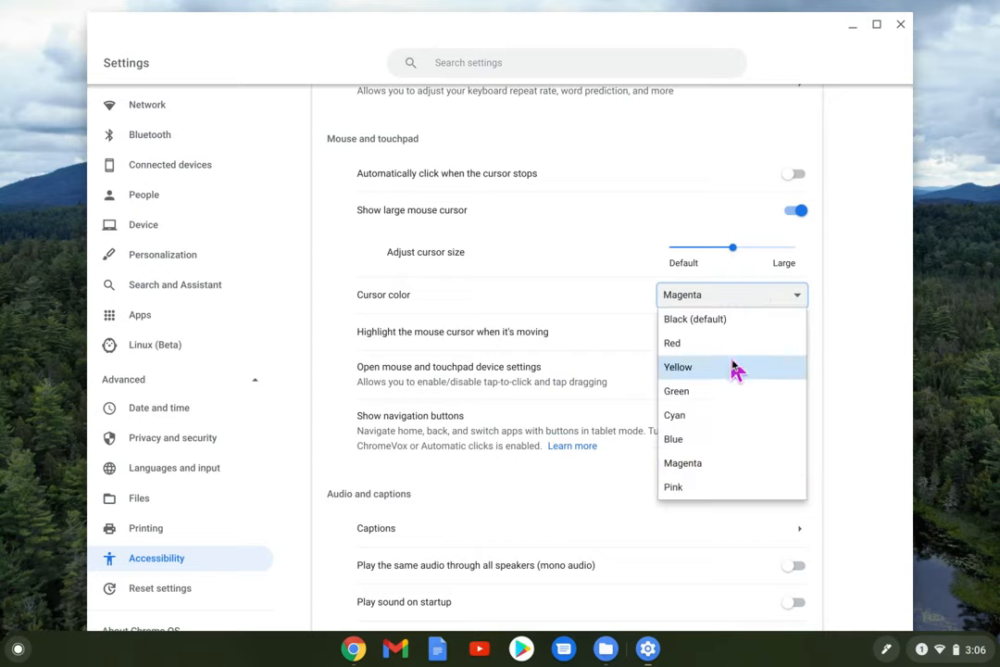
left_click(676, 391)
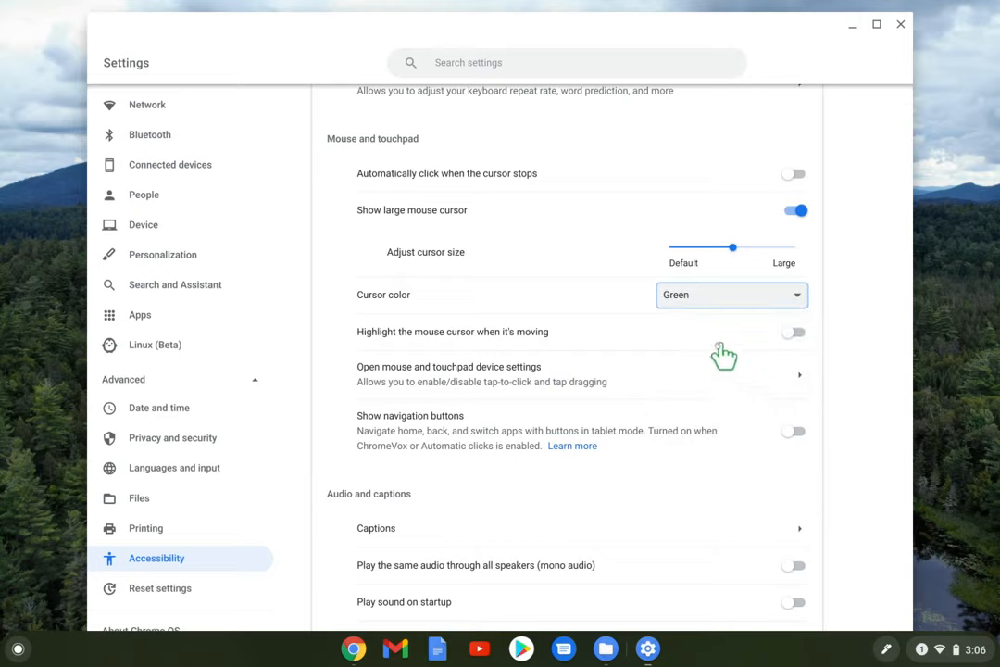
left_click(729, 294)
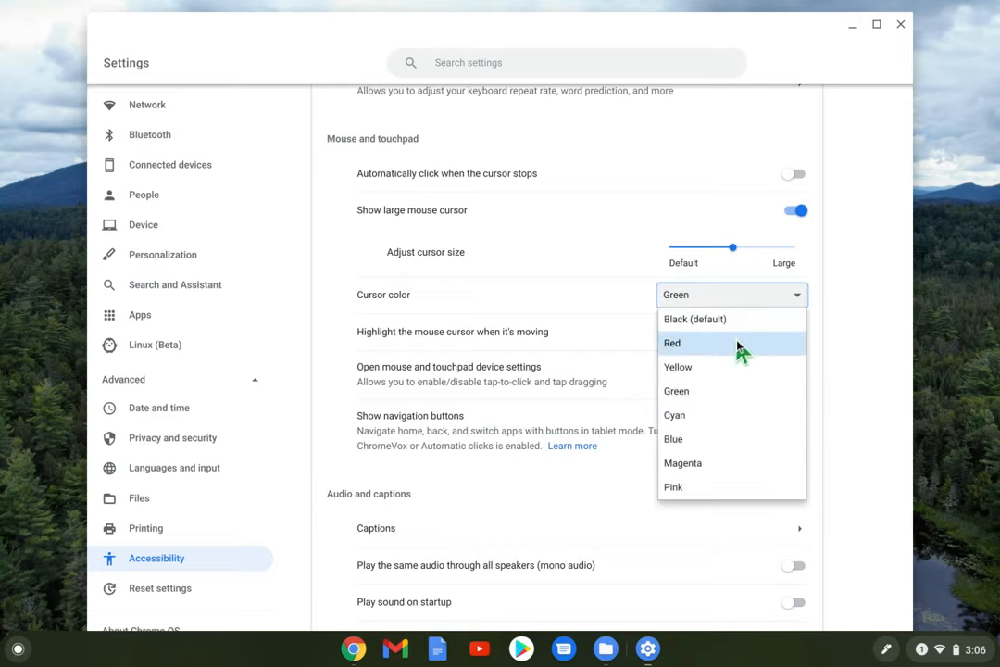
left_click(670, 342)
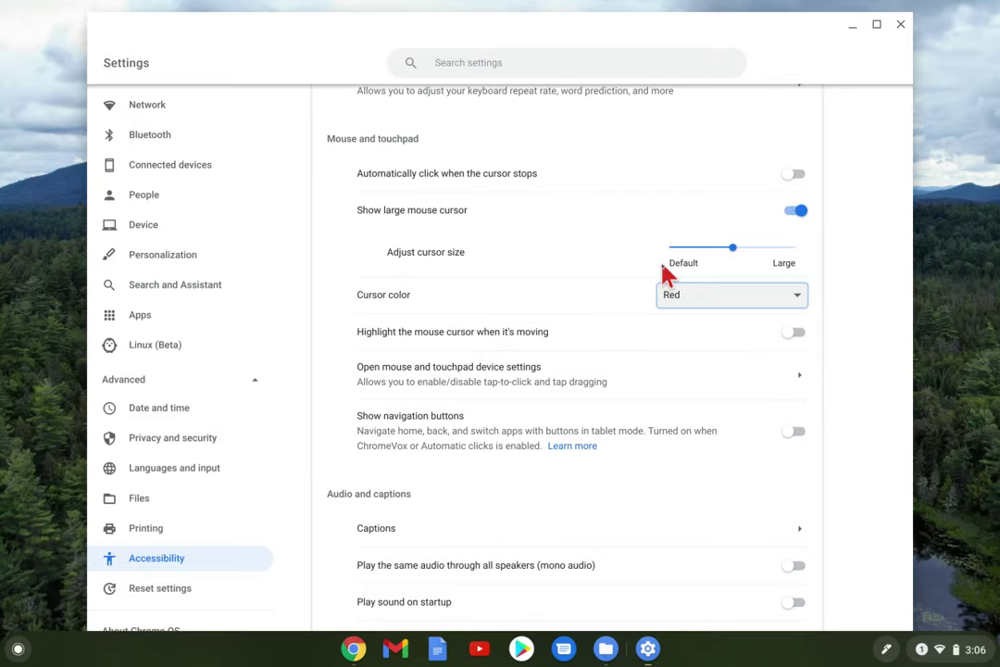
mouse_move(681, 263)
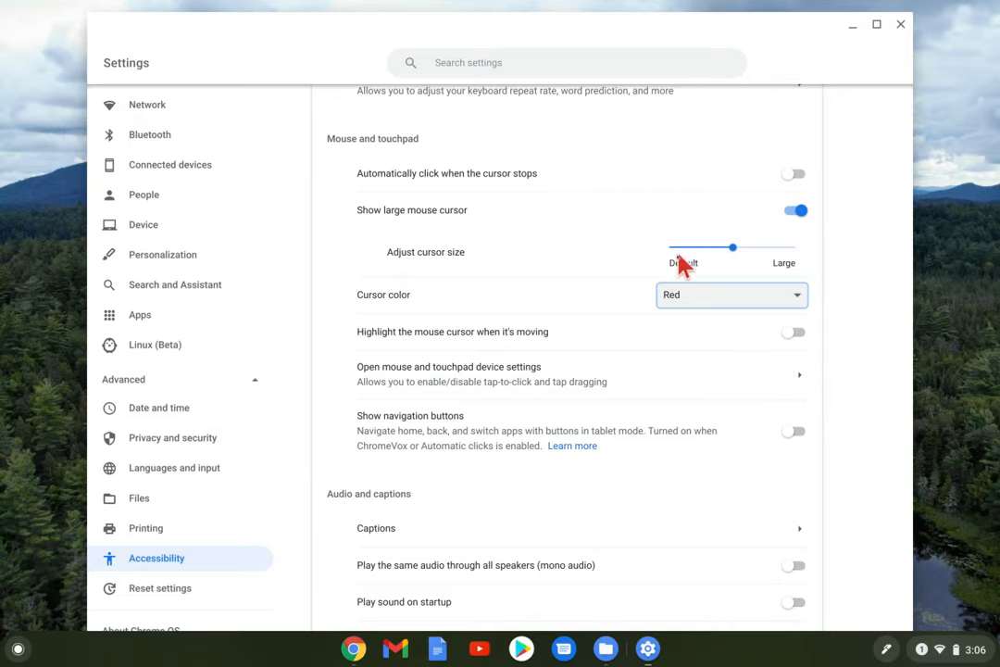
mouse_move(732, 374)
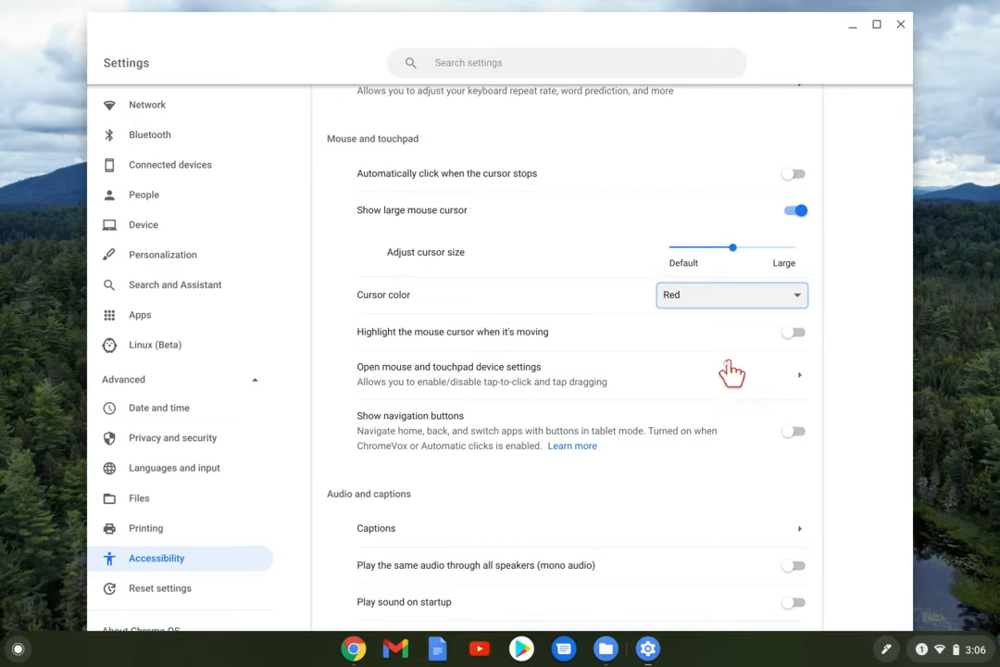
mouse_move(459, 352)
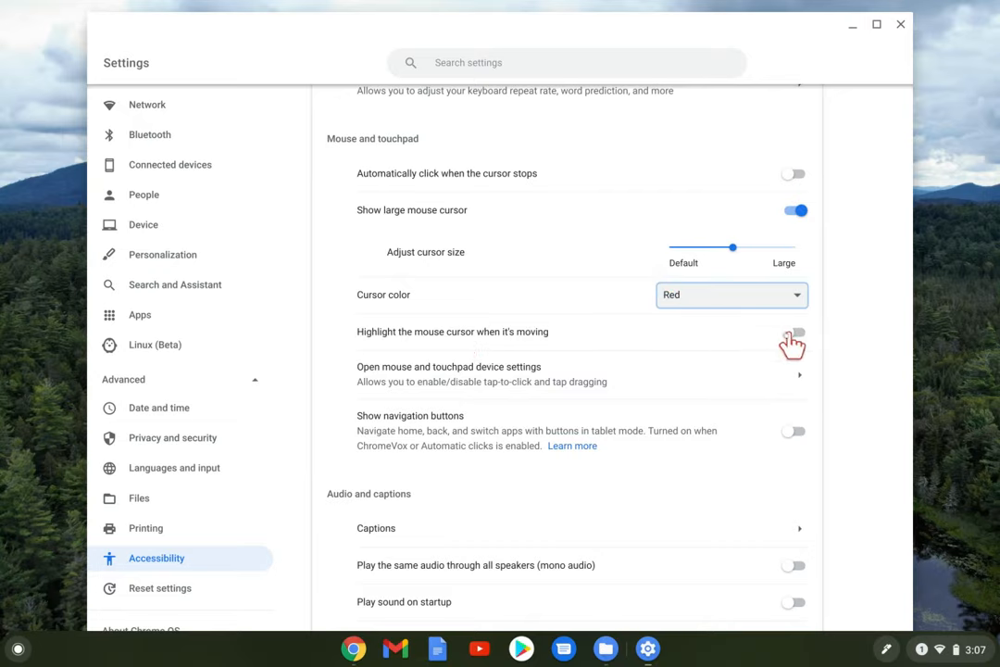
left_click(793, 331)
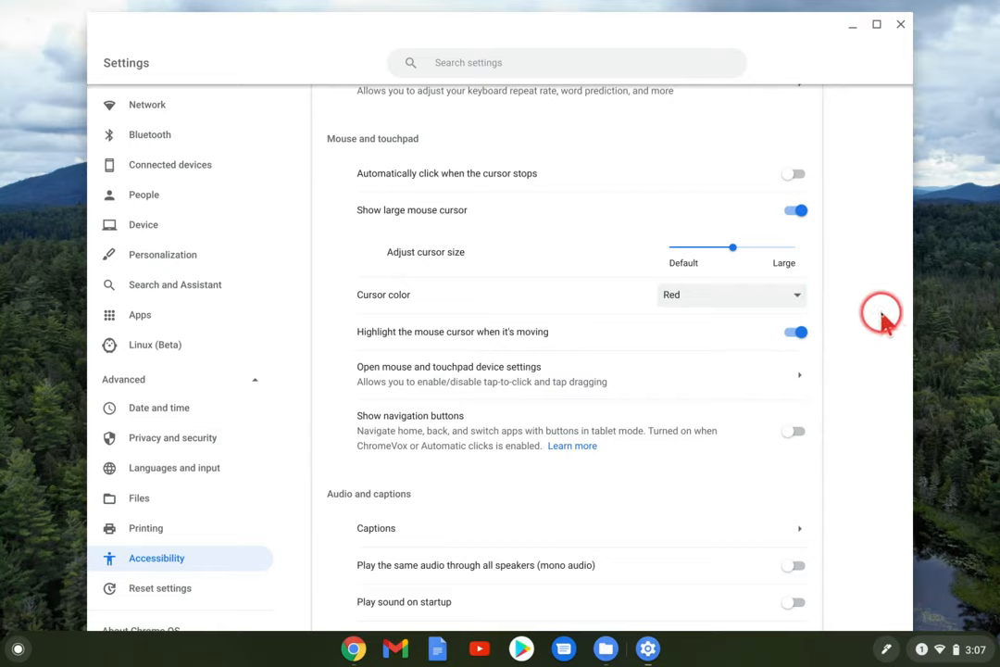
mouse_move(852, 350)
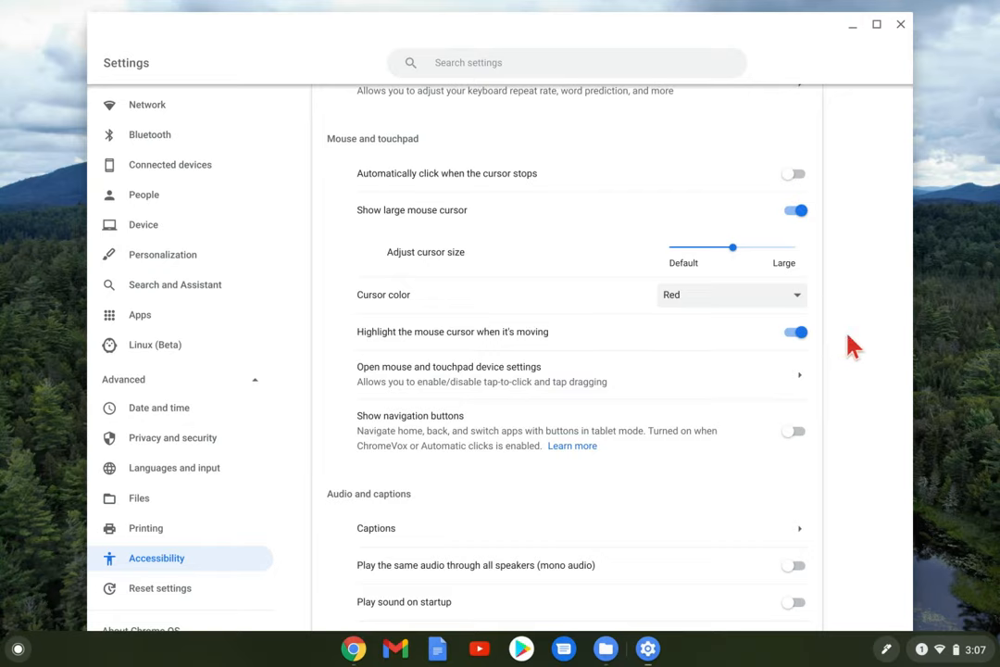
left_click(863, 274)
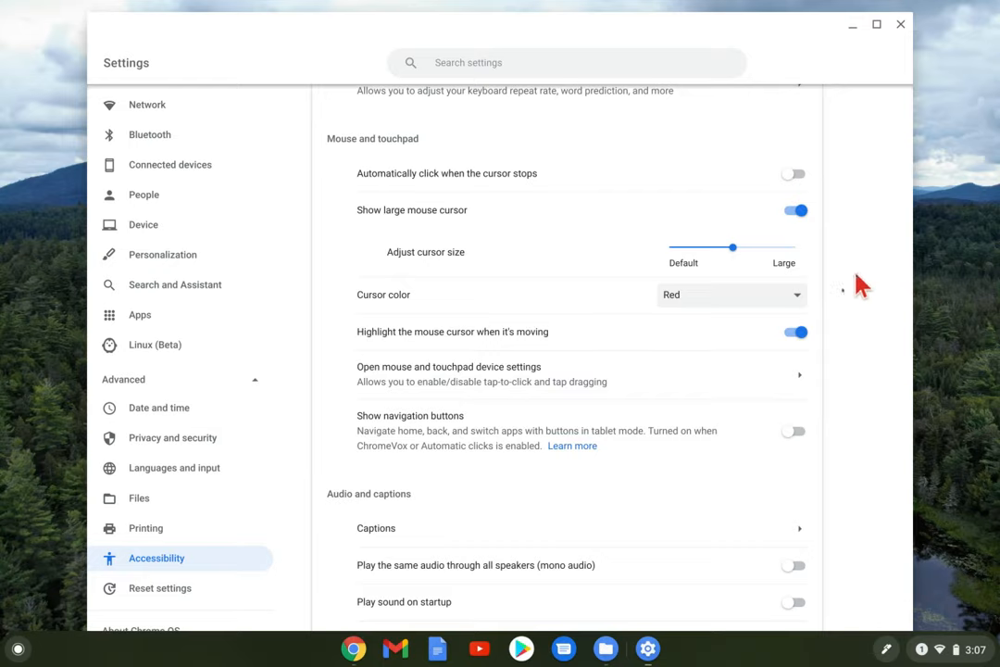
left_click(793, 331)
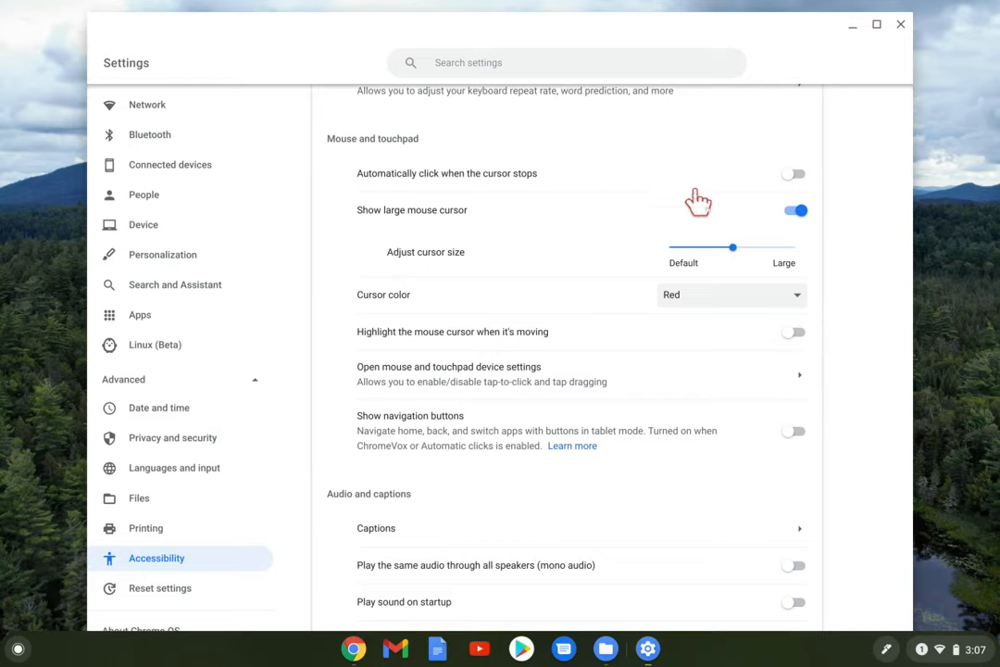
mouse_move(814, 297)
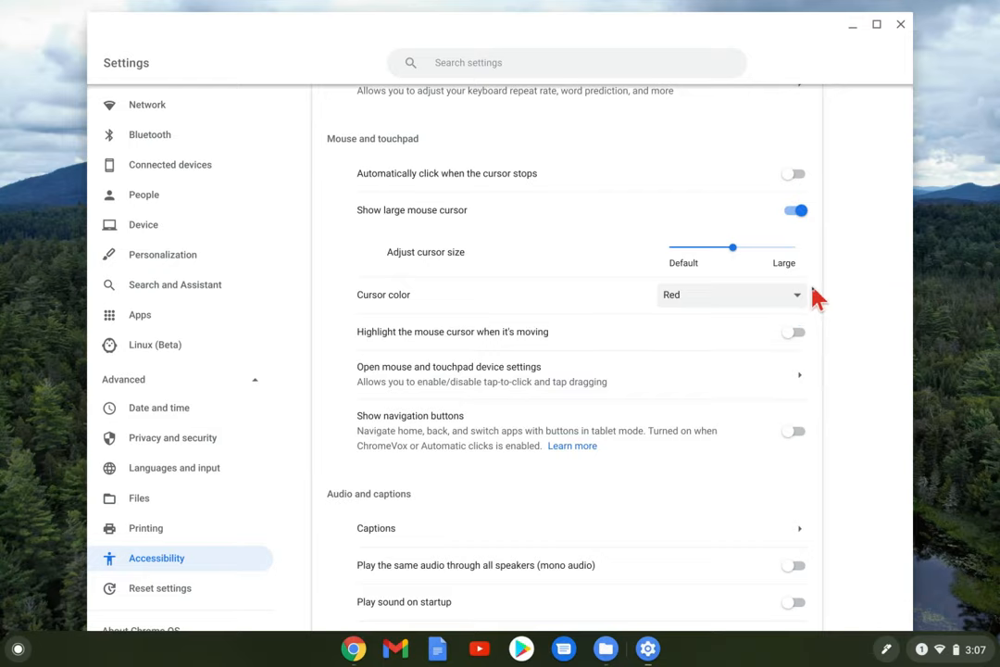